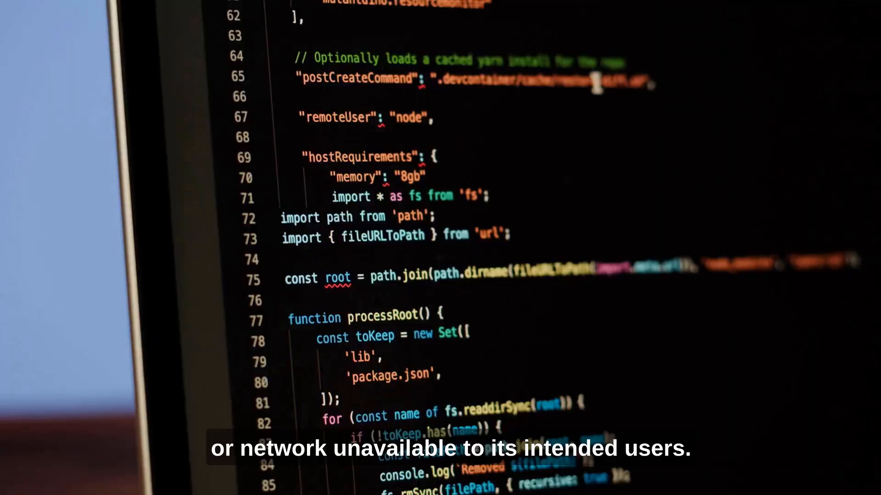
Write query{ with an empty pastes{} block and a blank line inside it for subfields.
{"action": "scroll", "scroll_direction": "down", "scroll_amount": 3}
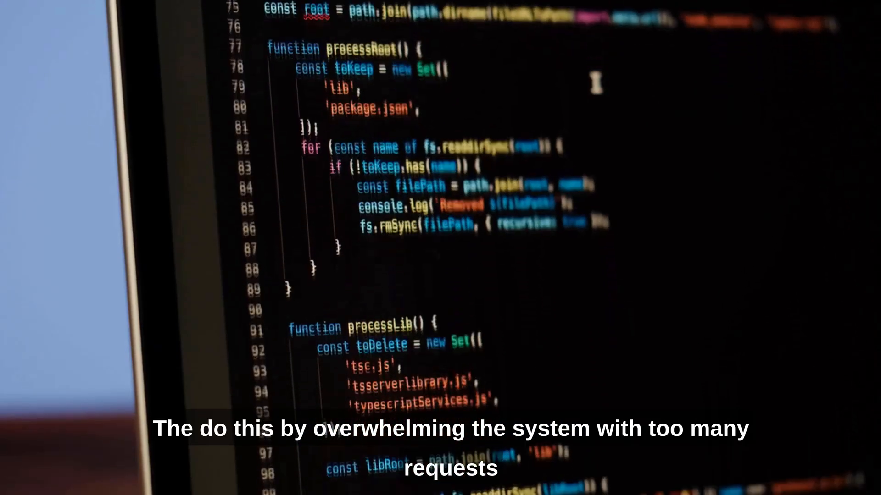
{"action": "scroll", "scroll_direction": "down", "scroll_amount": 3}
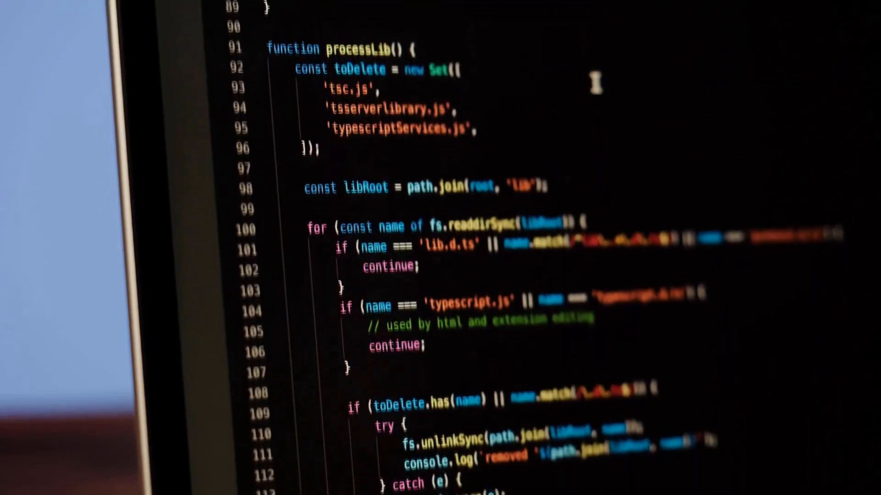
{"action": "scroll", "scroll_direction": "down", "scroll_amount": 3}
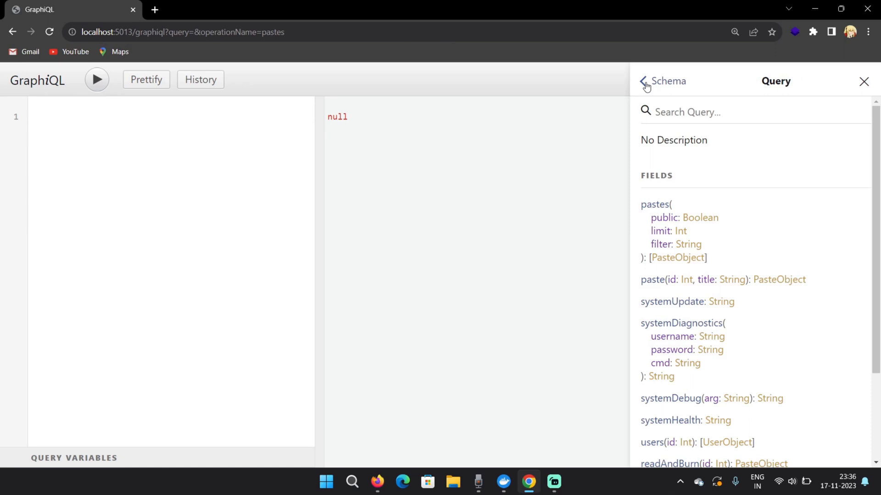
{"action": "mouse_move", "coordinate": [568, 296]}
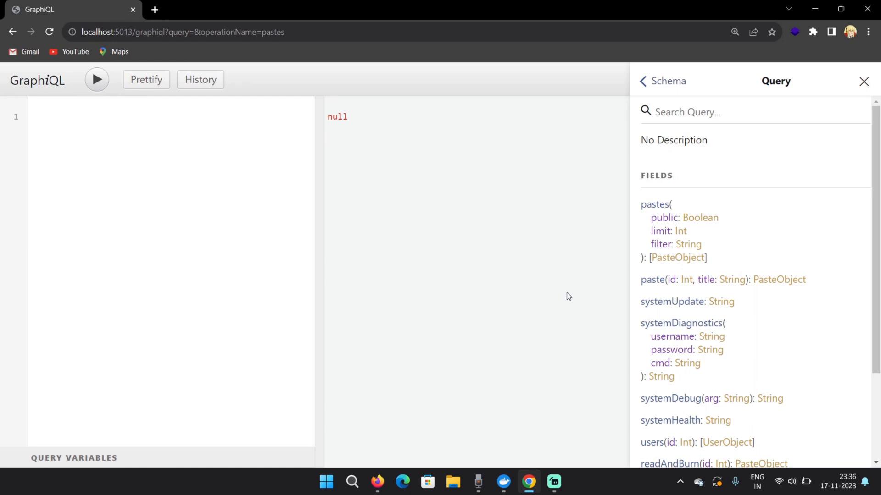
{"action": "mouse_move", "coordinate": [179, 185]}
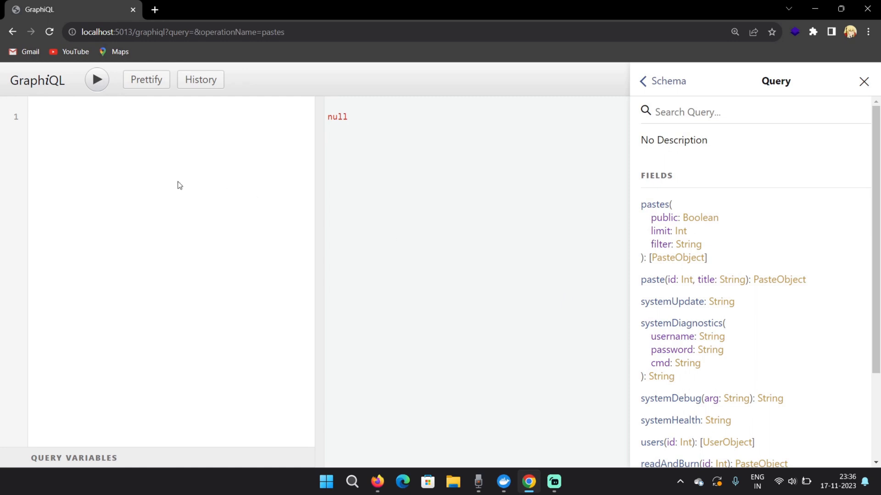
{"action": "type", "text": "query"}
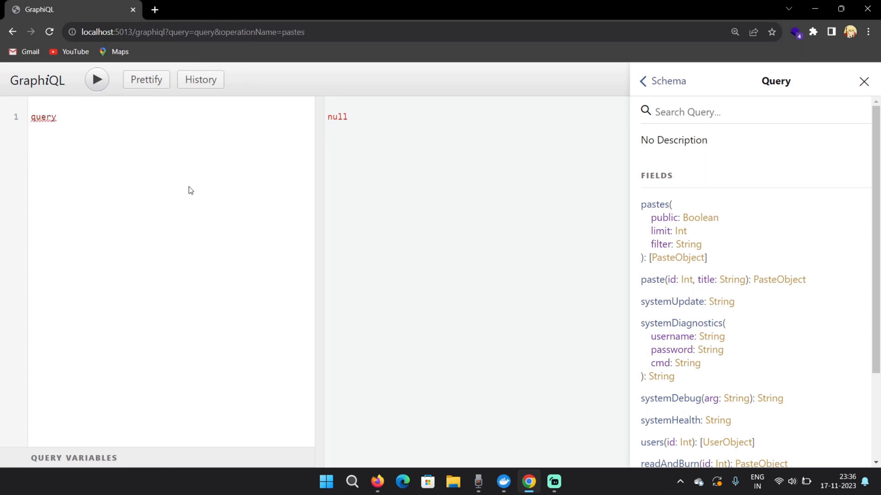
{"action": "type", "text": "{"}
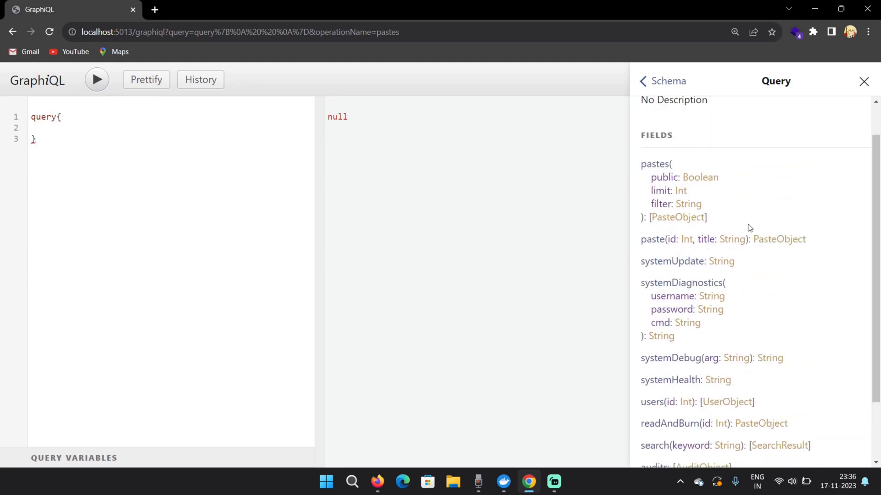
{"action": "scroll", "scroll_direction": "up", "scroll_amount": 3}
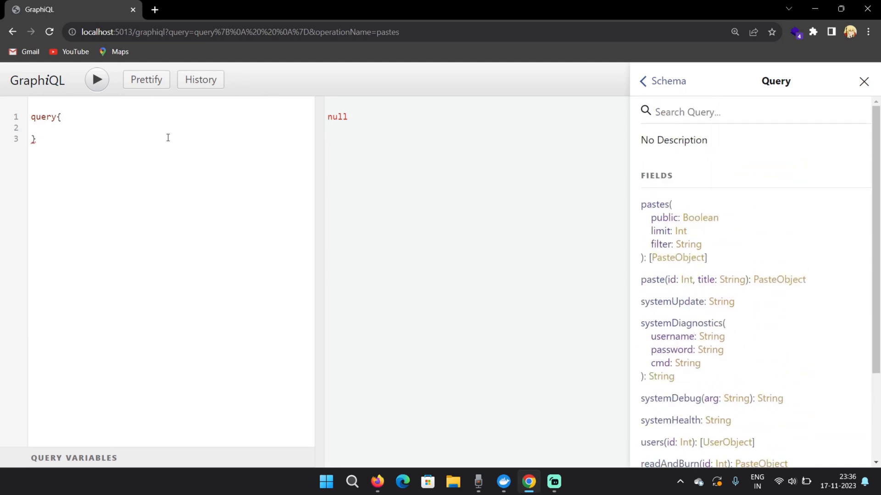
{"action": "type", "text": "pastes{}"}
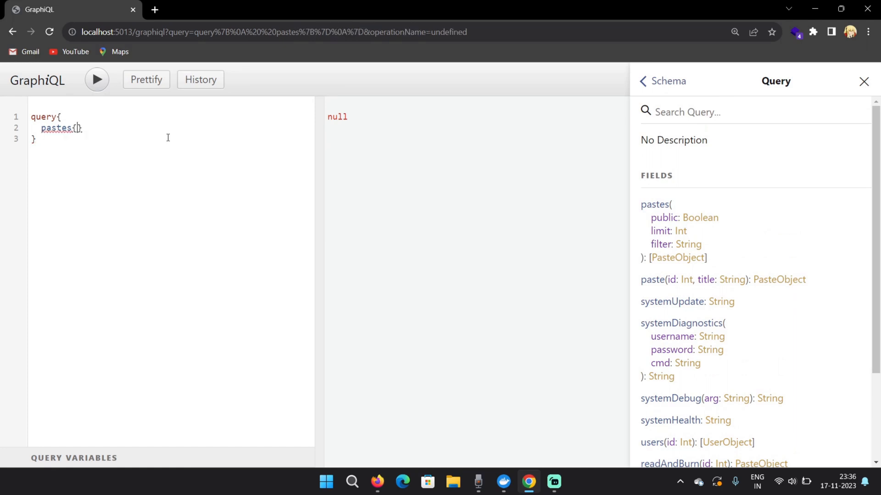
{"action": "key", "text": "enter"}
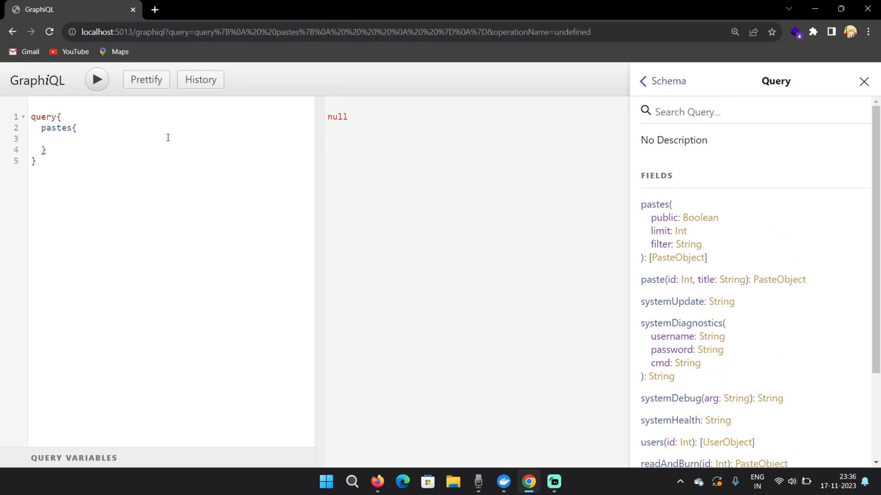
{"action": "mouse_move", "coordinate": [604, 264]}
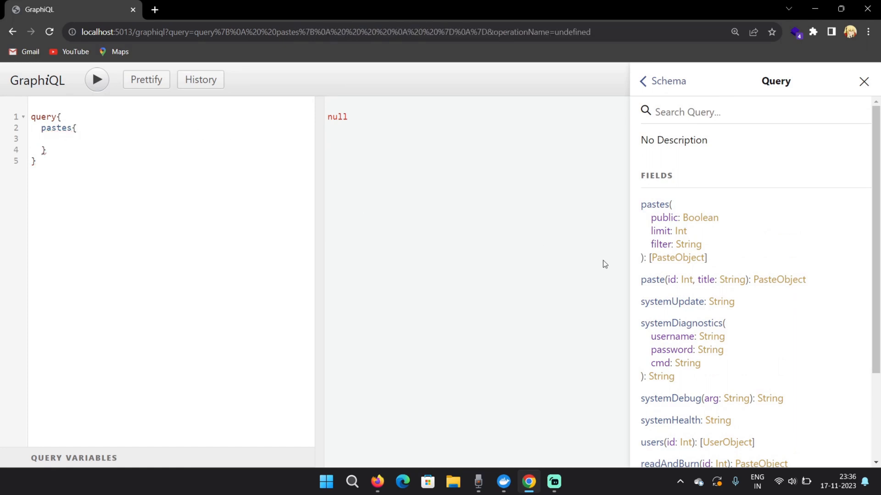
Check PasteObject in Docs and request id, title and content inside the pastes block.
{"action": "left_click", "coordinate": [677, 257]}
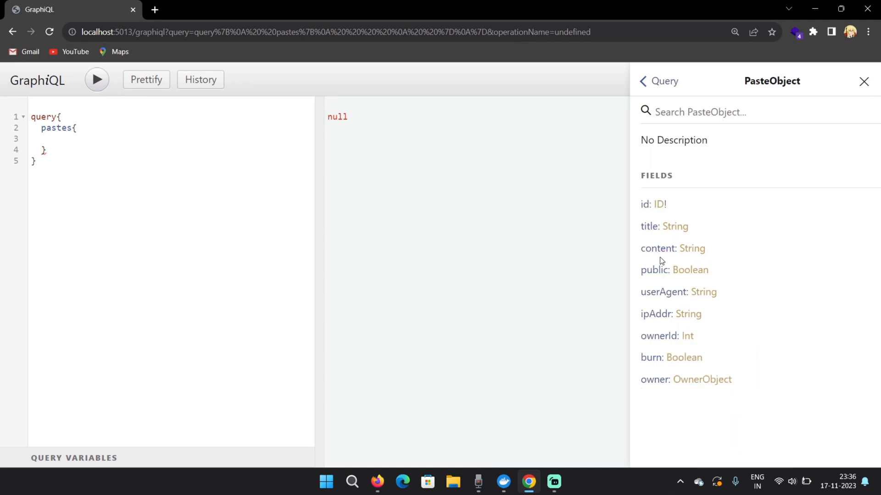
{"action": "mouse_move", "coordinate": [749, 347]}
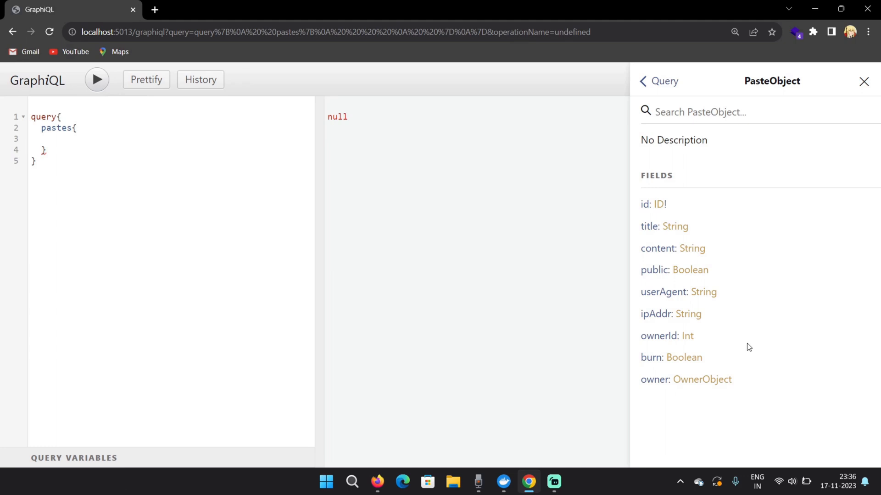
{"action": "mouse_move", "coordinate": [159, 167]}
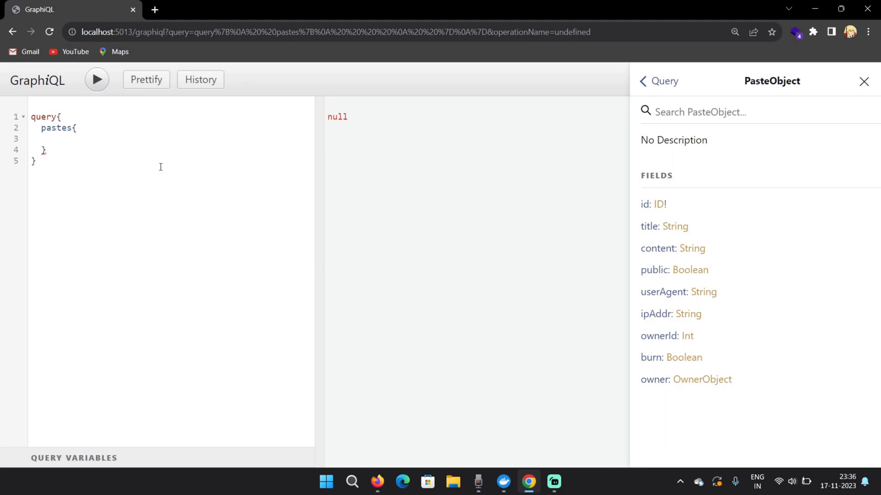
{"action": "type", "text": "id"}
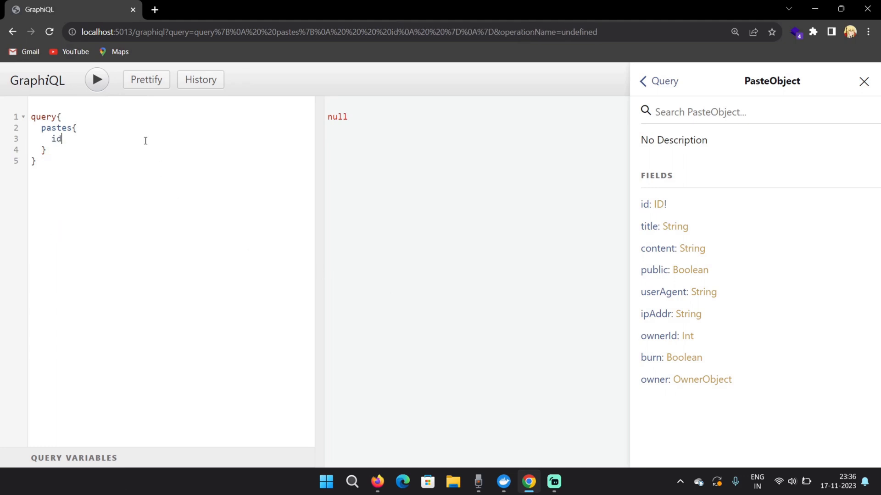
{"action": "type", "text": "title"}
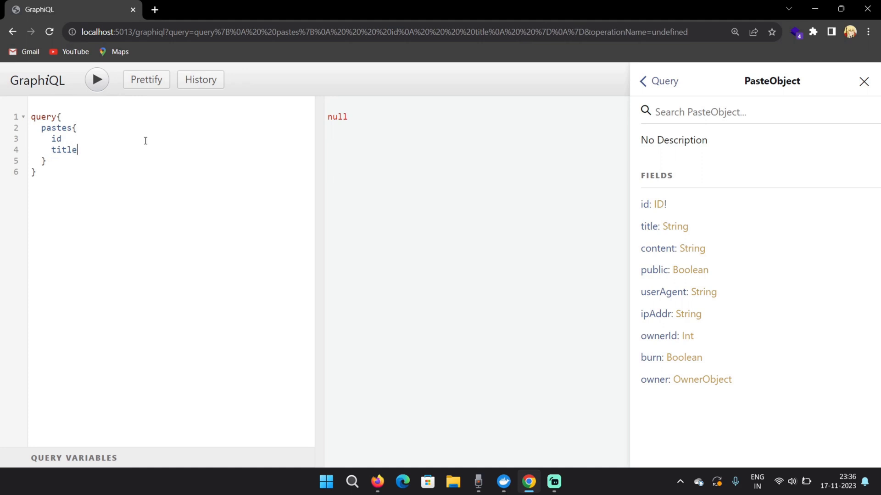
{"action": "type", "text": "content"}
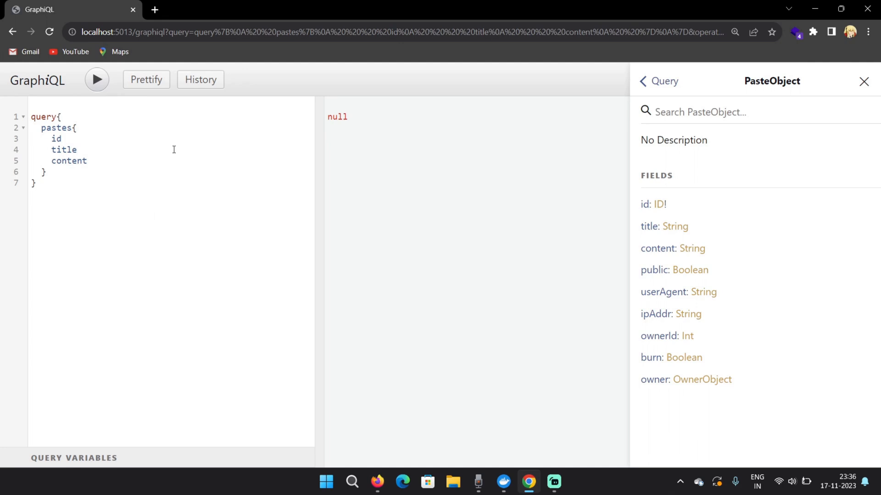
Run the pastes query to return two pastes with id, title and content.
{"action": "left_click", "coordinate": [97, 79]}
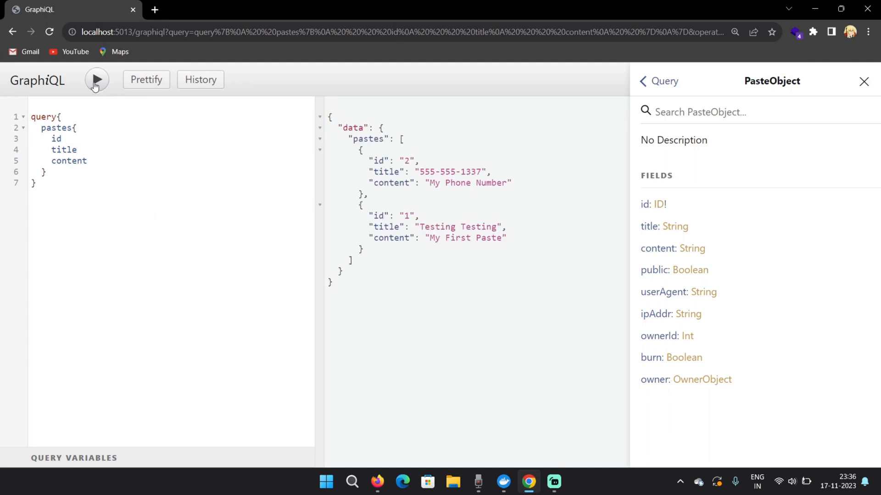
{"action": "mouse_move", "coordinate": [400, 245]}
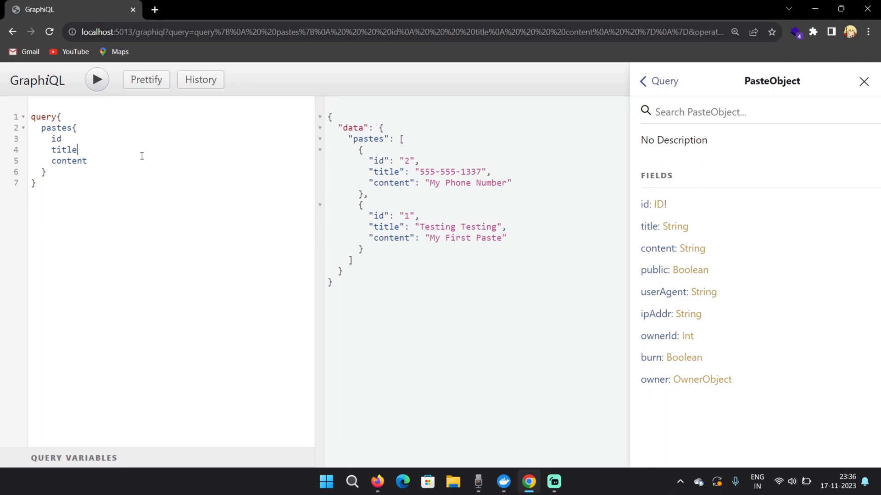
Add a blank line below content inside the pastes block for another field.
{"action": "key", "text": "Enter"}
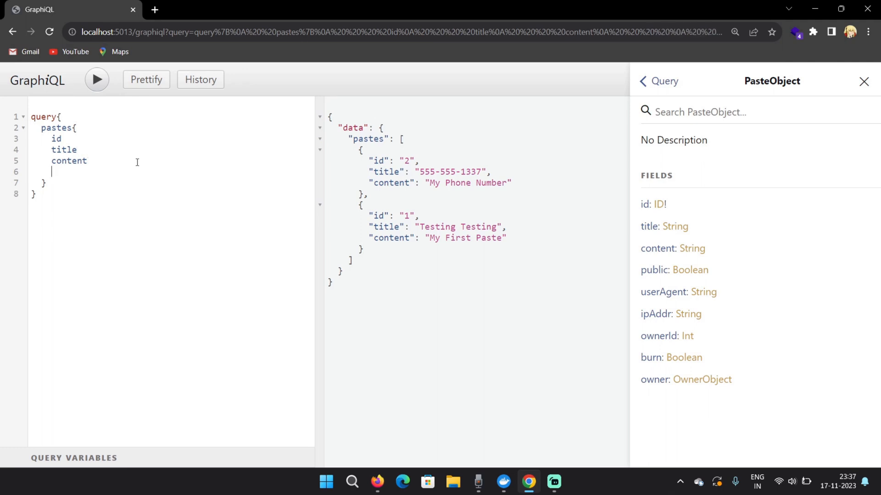
{"action": "mouse_move", "coordinate": [692, 249]}
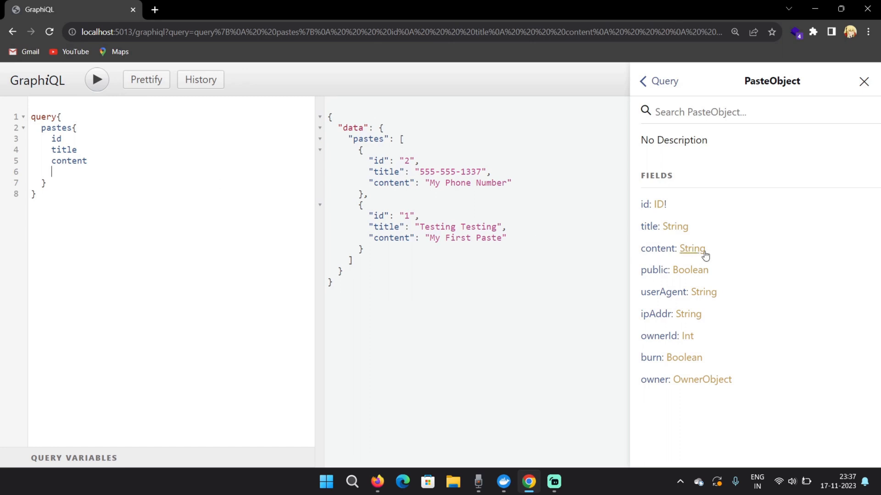
{"action": "mouse_move", "coordinate": [735, 244]}
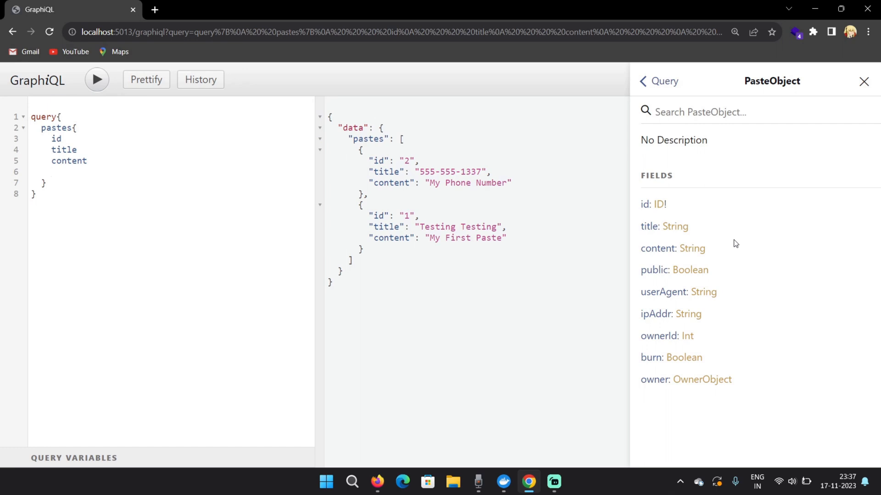
{"action": "mouse_move", "coordinate": [702, 380]}
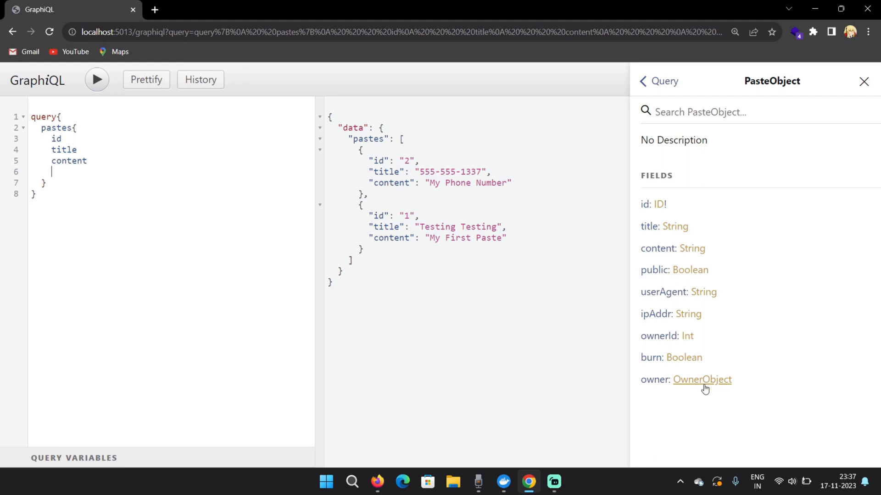
{"action": "mouse_move", "coordinate": [653, 380]}
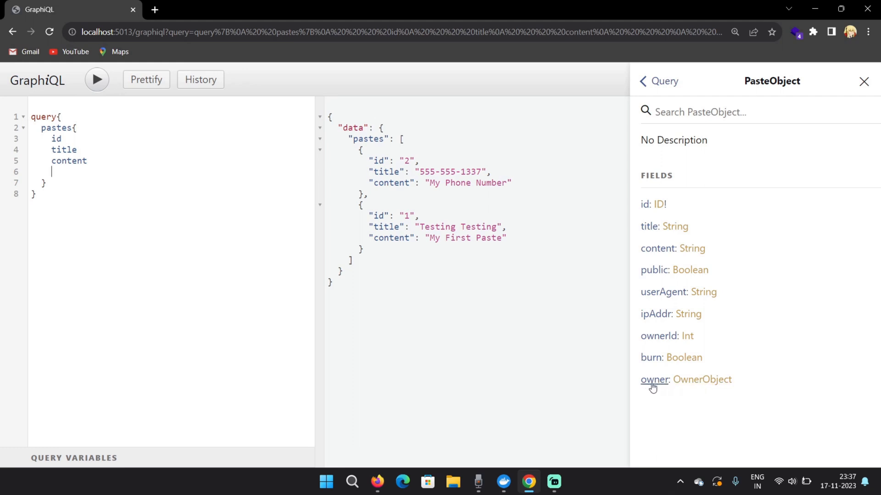
{"action": "mouse_move", "coordinate": [702, 379]}
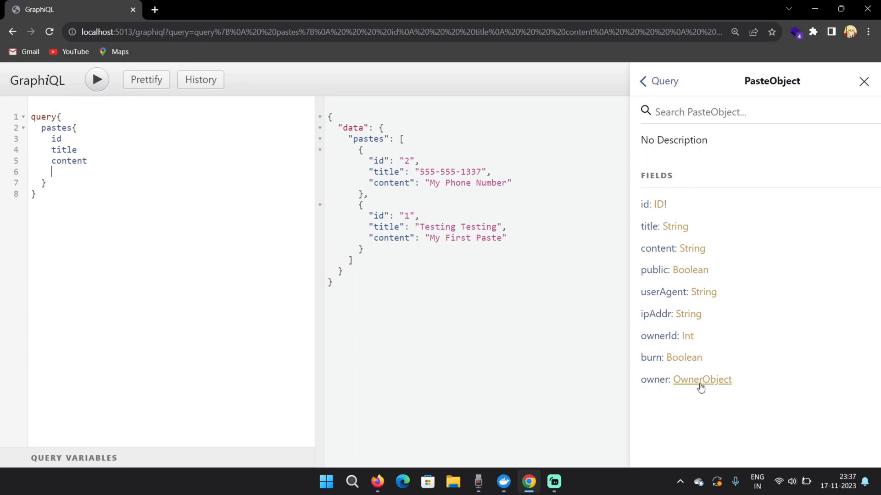
Show the OwnerObject docs listing its id, name, paste and pastes fields.
{"action": "left_click", "coordinate": [700, 380]}
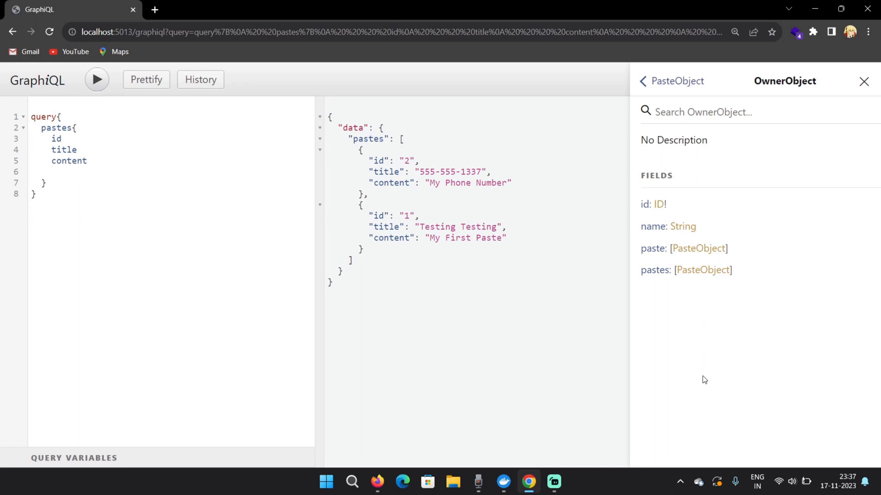
{"action": "mouse_move", "coordinate": [236, 183]}
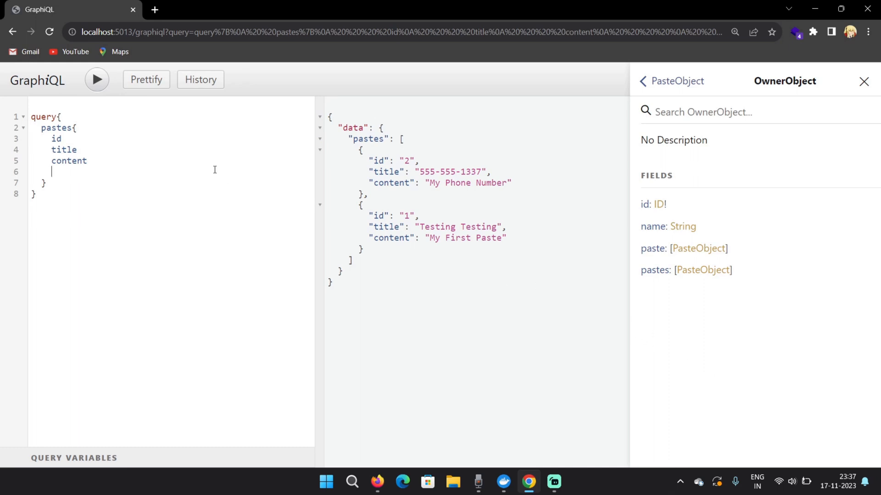
Add owner{ id } under pastes and run the query, returning owner id 1 for both pastes.
{"action": "type", "text": "owner"}
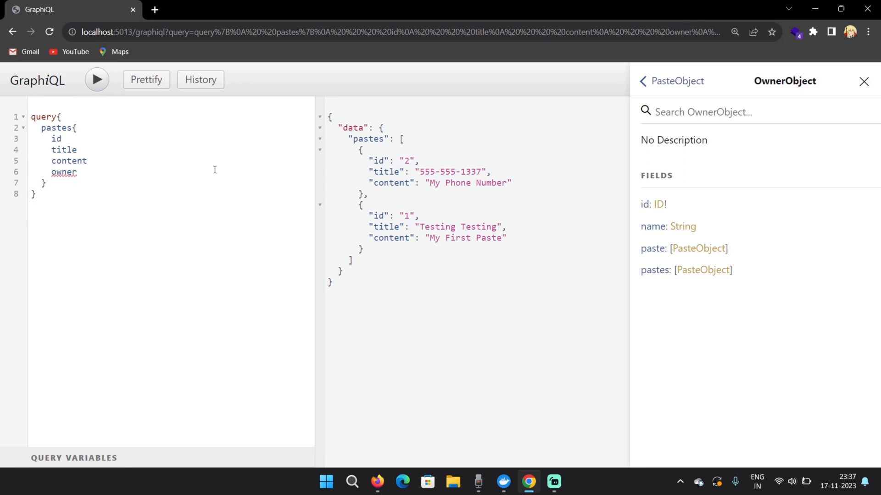
{"action": "left_click", "coordinate": [77, 171]}
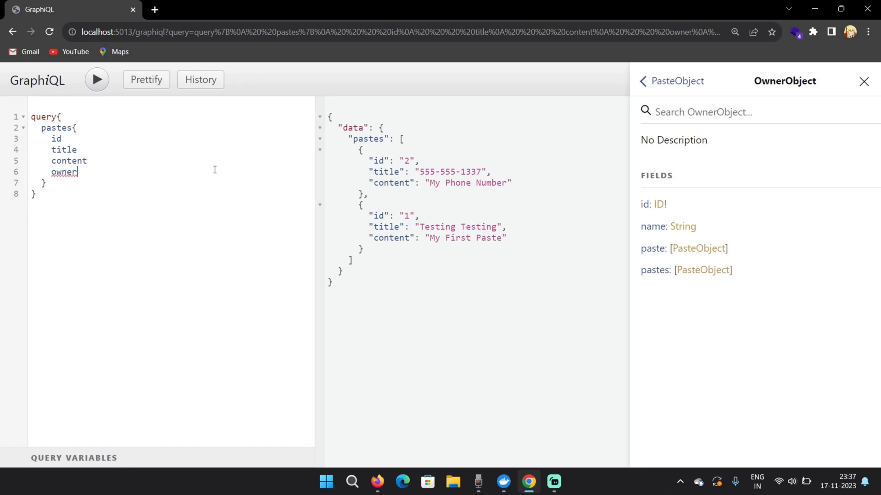
{"action": "type", "text": "{"}
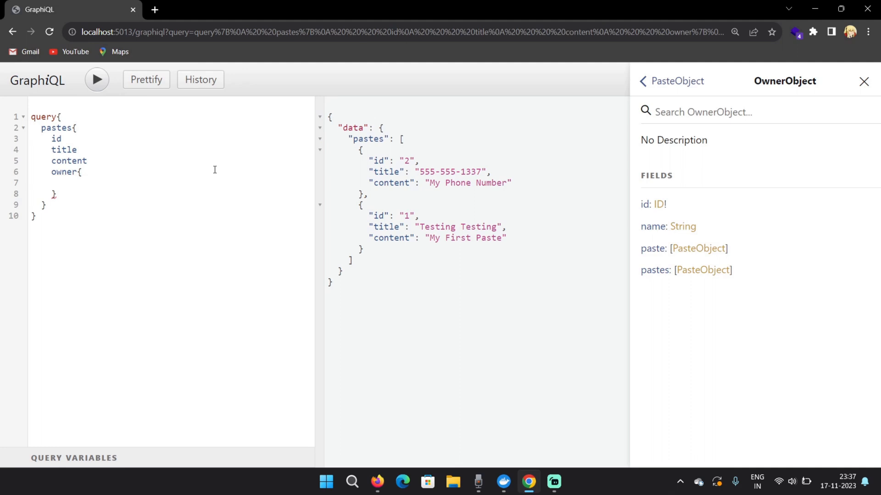
{"action": "type", "text": "id"}
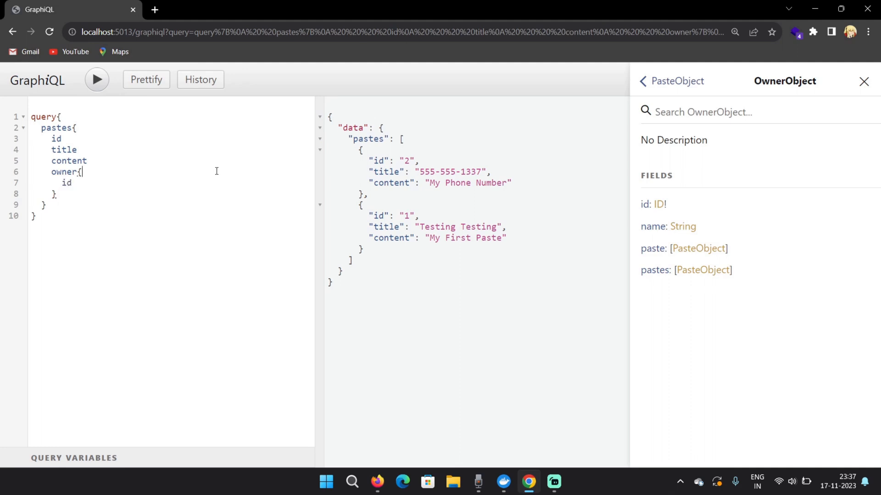
{"action": "left_click", "coordinate": [97, 80]}
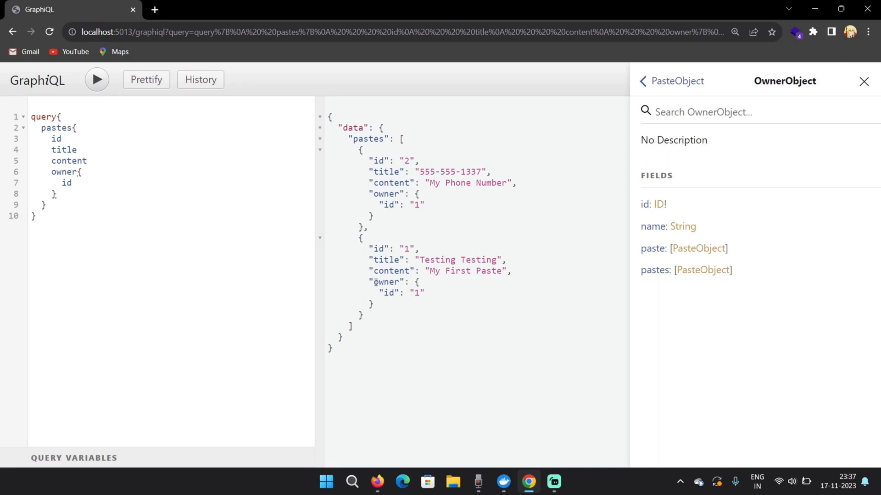
{"action": "double_click", "coordinate": [386, 282]}
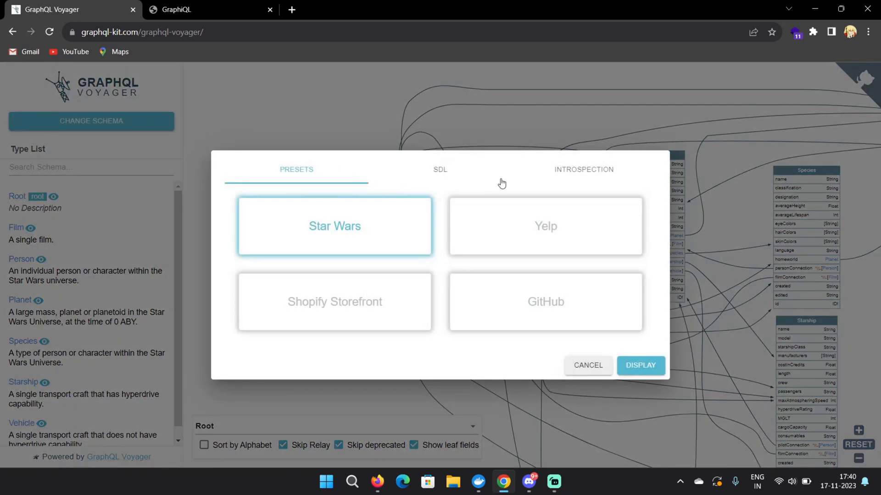
Switch Voyager's Change Schema dialog to the Introspection source to get the introspection query.
{"action": "left_click", "coordinate": [583, 169]}
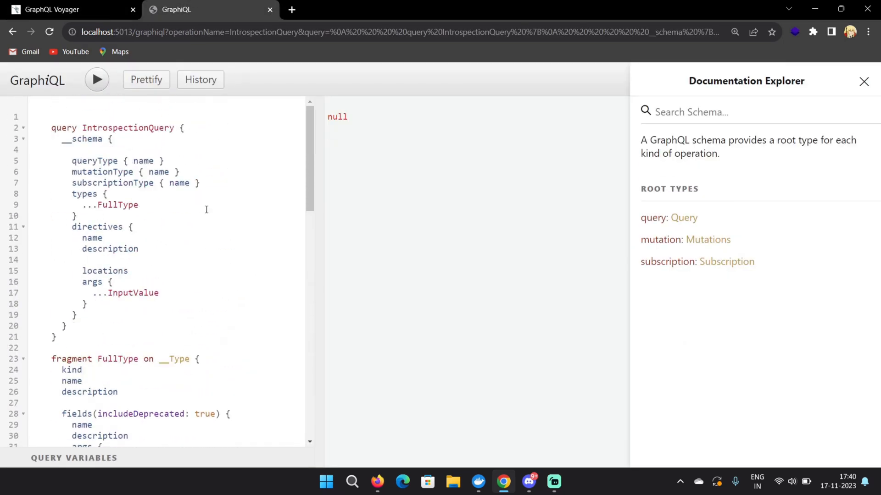
Run the IntrospectionQuery for the full schema response and return to the Voyager tab.
{"action": "left_click", "coordinate": [97, 79]}
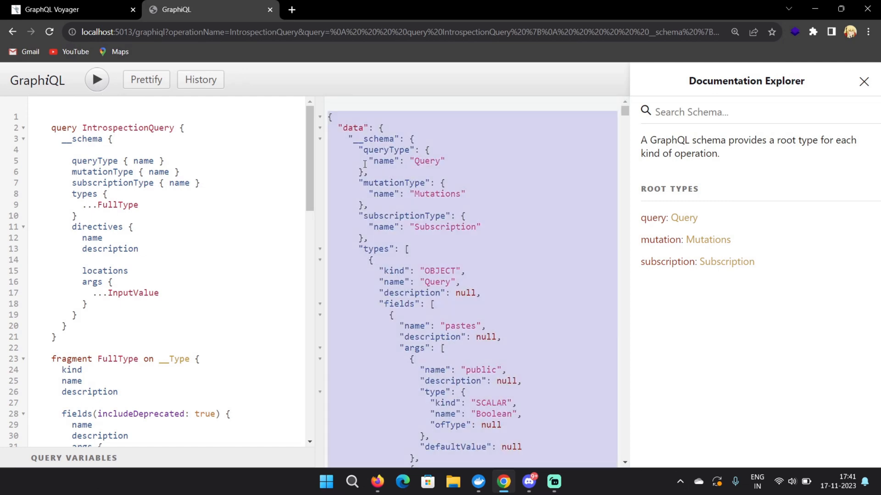
{"action": "scroll", "scroll_direction": "down", "scroll_amount": 3}
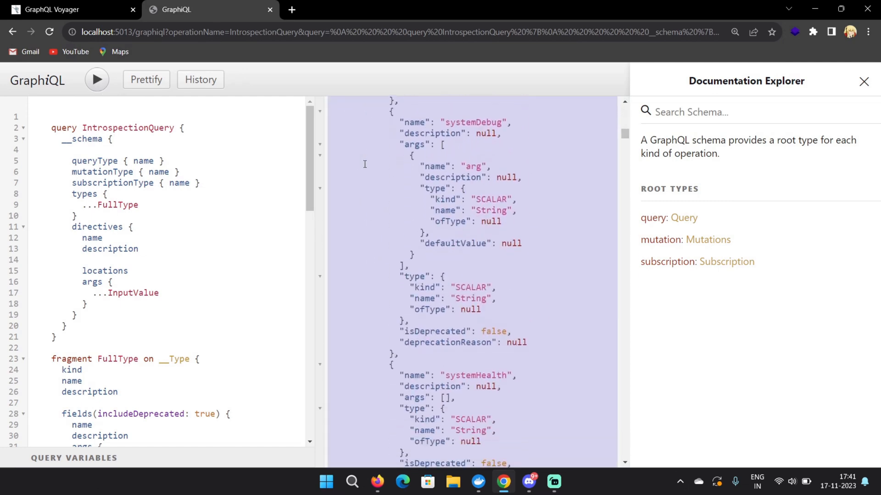
{"action": "left_click", "coordinate": [71, 9]}
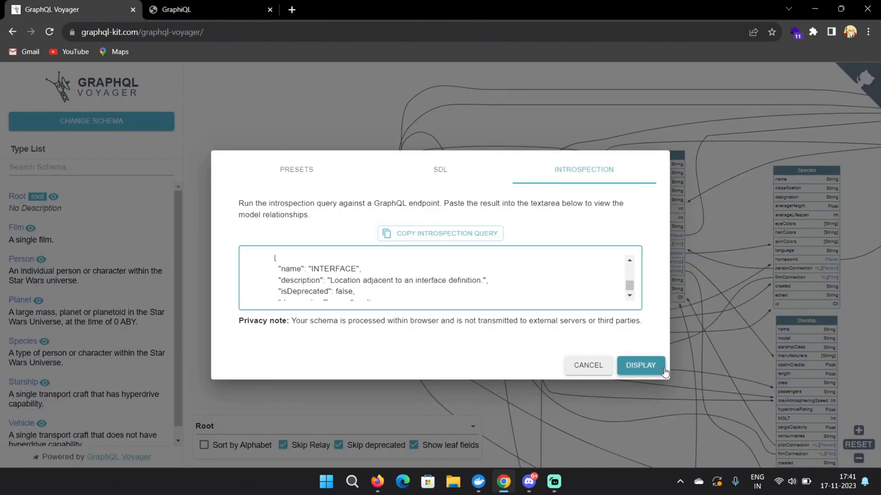
Display the pasted schema as a diagram and highlight PasteObject's owner link to OwnerObject.
{"action": "left_click", "coordinate": [639, 365]}
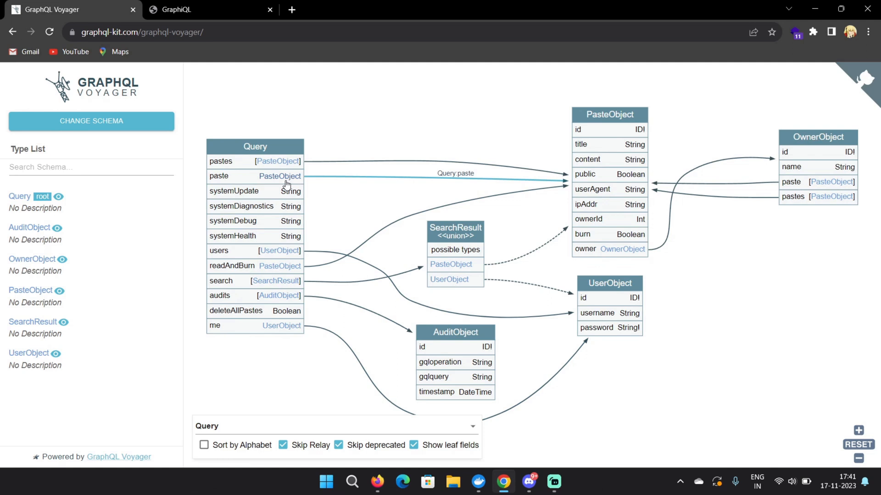
{"action": "mouse_move", "coordinate": [540, 184]}
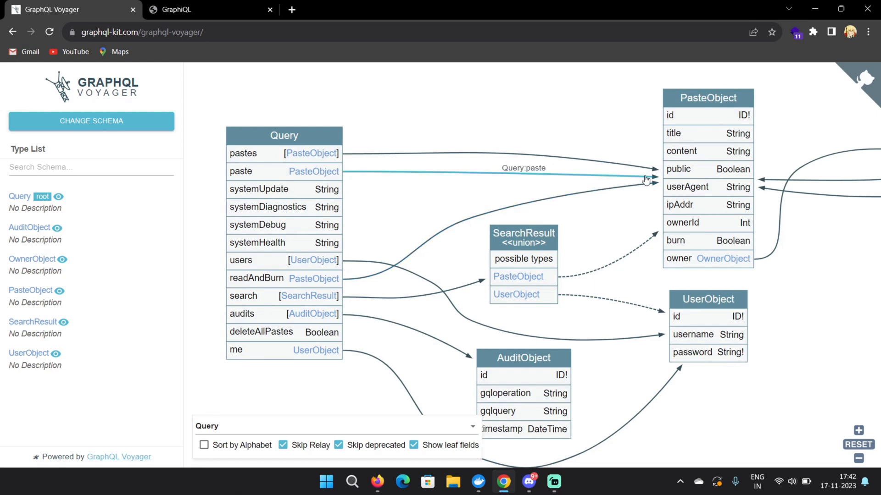
{"action": "mouse_move", "coordinate": [712, 258]}
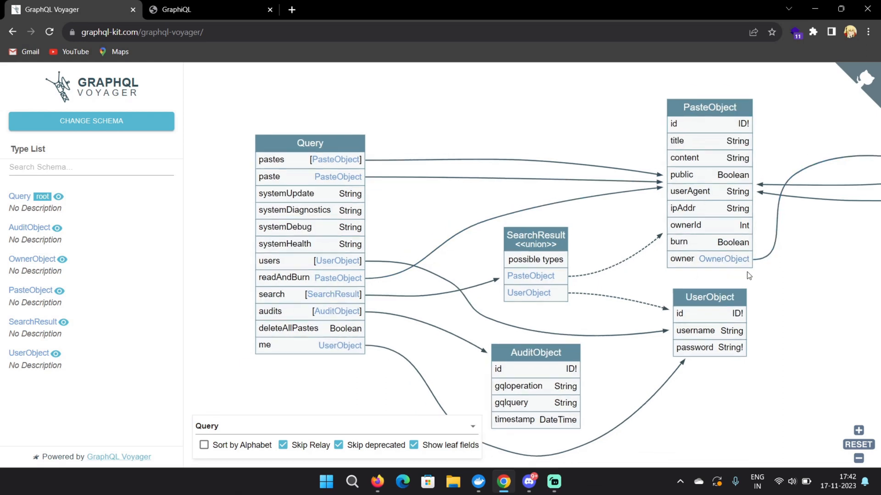
{"action": "left_click", "coordinate": [709, 258]}
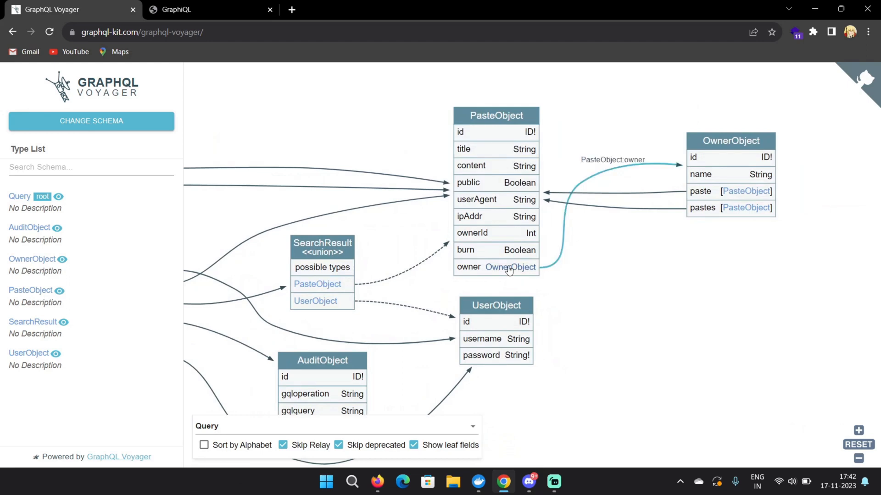
{"action": "mouse_move", "coordinate": [737, 151]}
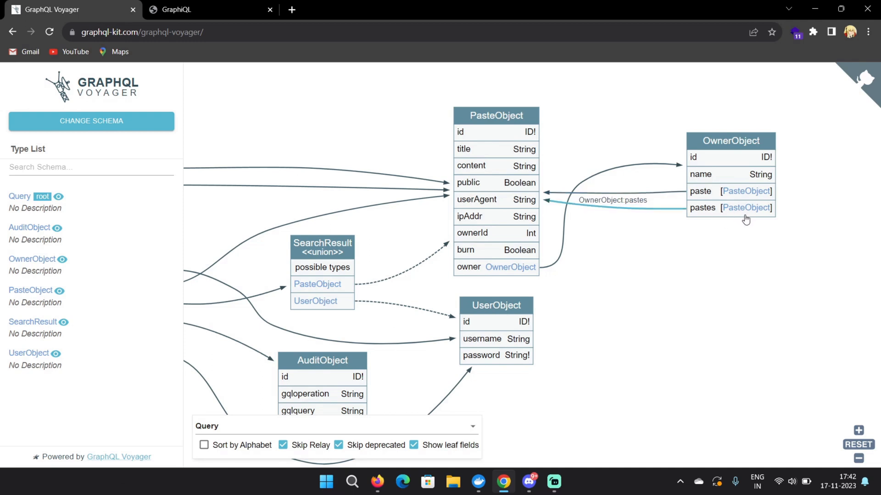
{"action": "mouse_move", "coordinate": [736, 218]}
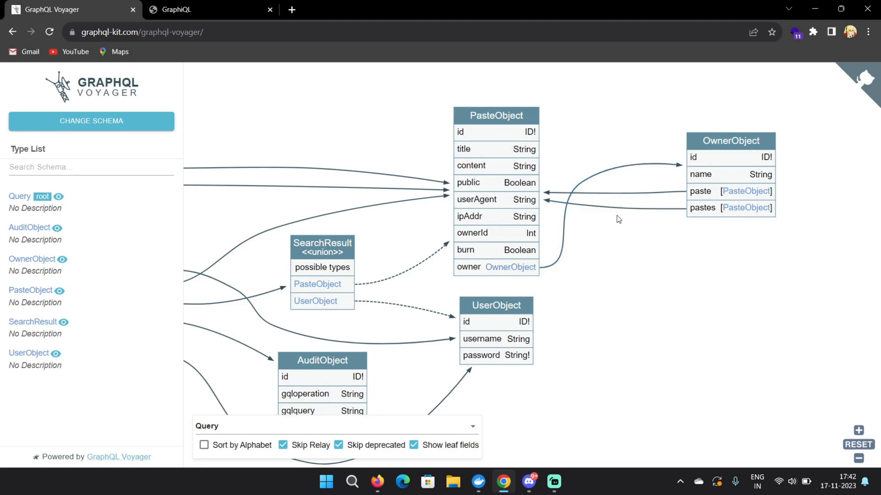
{"action": "mouse_move", "coordinate": [586, 212]}
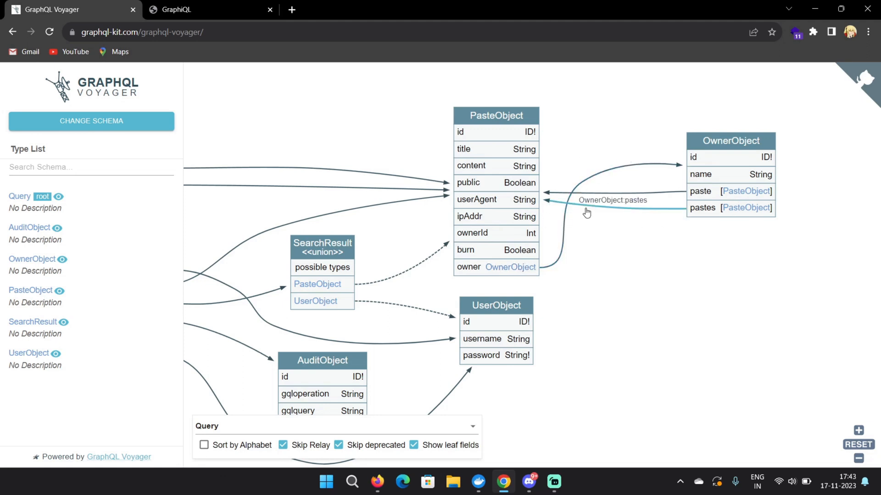
{"action": "mouse_move", "coordinate": [557, 282]}
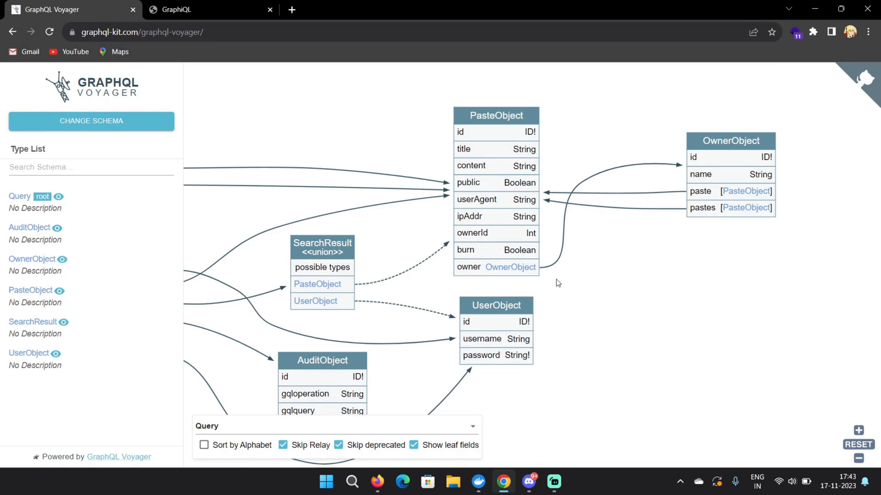
{"action": "mouse_move", "coordinate": [619, 215]}
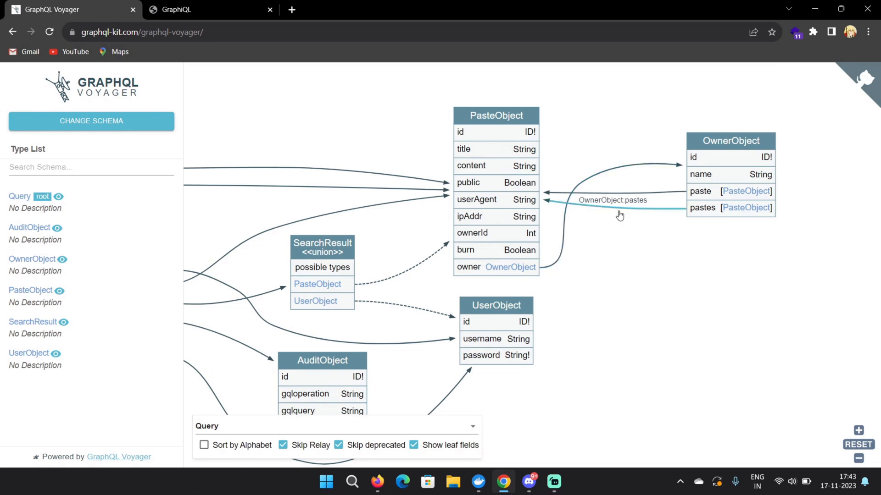
{"action": "mouse_move", "coordinate": [627, 267]}
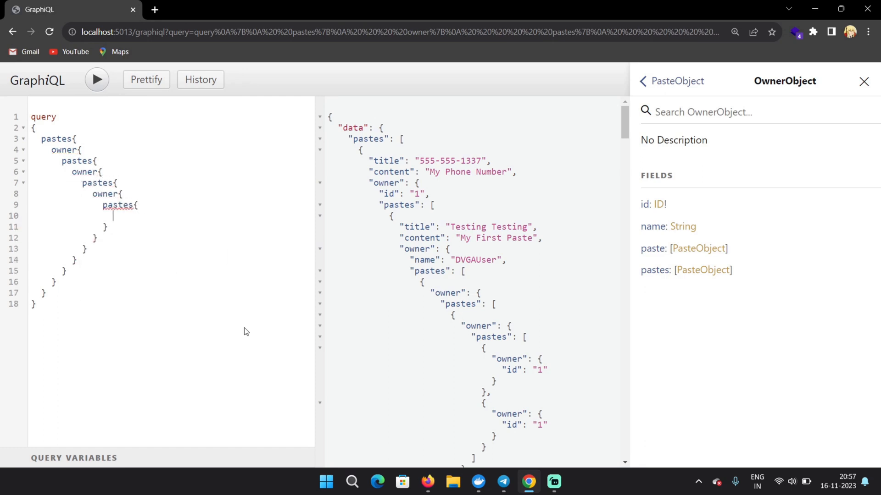
Nest further pastes and owner blocks and finish the innermost owner with id.
{"action": "type", "text": "pastes{"}
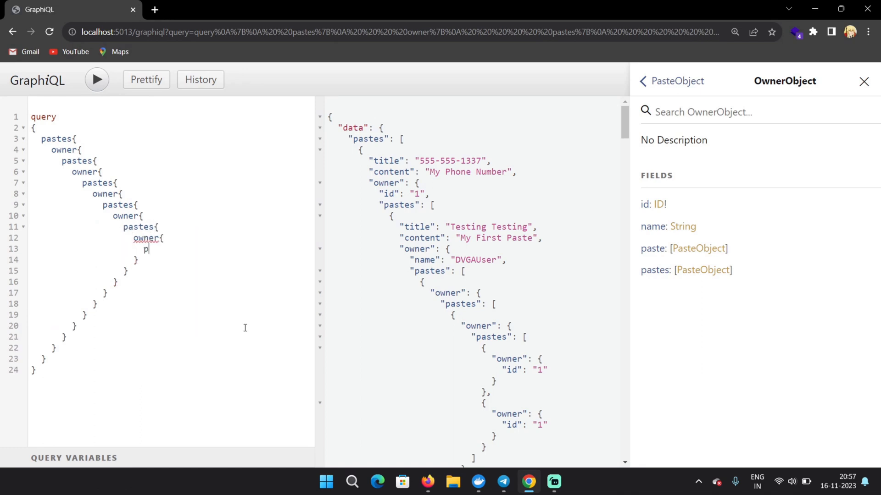
{"action": "type", "text": "pastes{"}
{"action": "type", "text": "owner"}
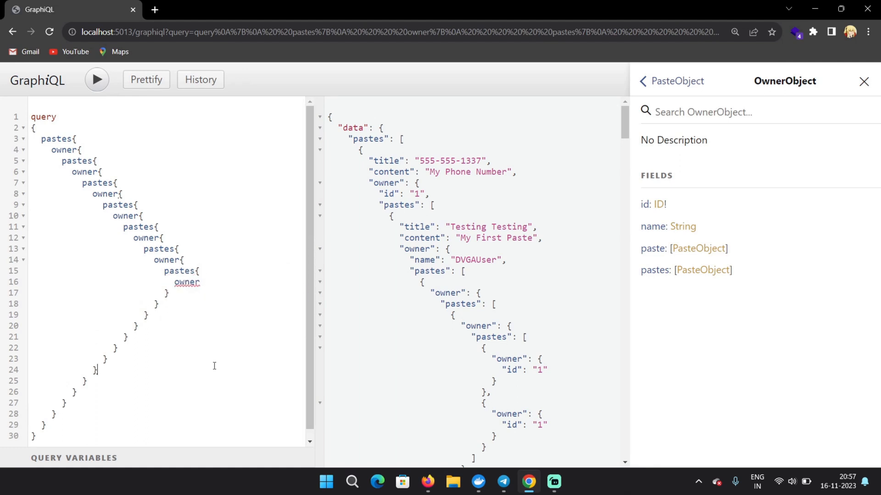
{"action": "mouse_move", "coordinate": [191, 227]}
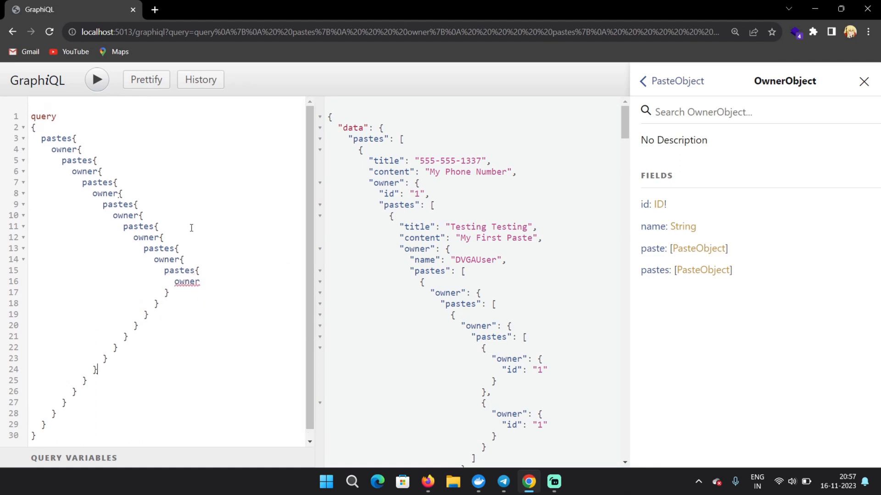
{"action": "type", "text": "id"}
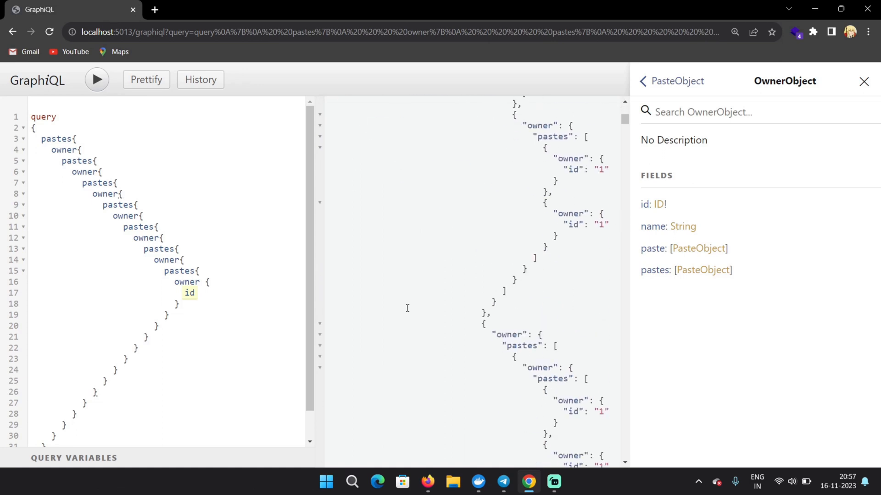
Scroll through the huge nested response, then show Docker Desktop with the dvga container running on port 5013.
{"action": "scroll", "scroll_direction": "down", "scroll_amount": 3}
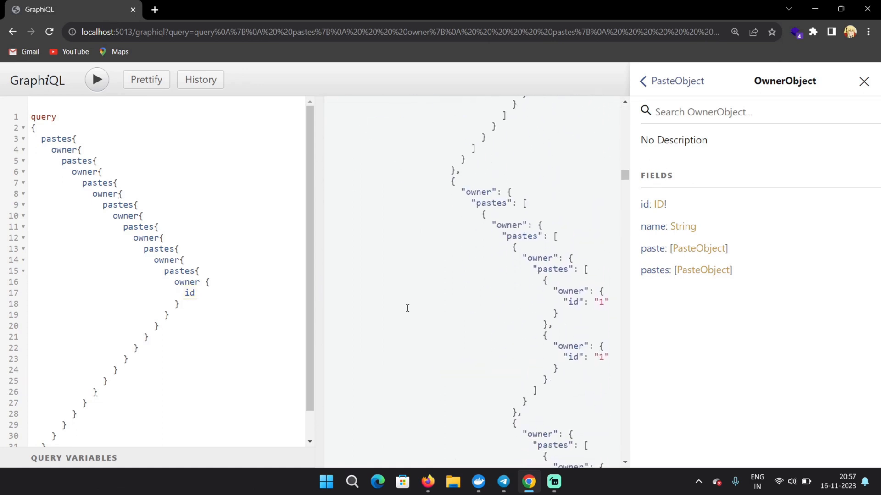
{"action": "scroll", "scroll_direction": "down", "scroll_amount": 3}
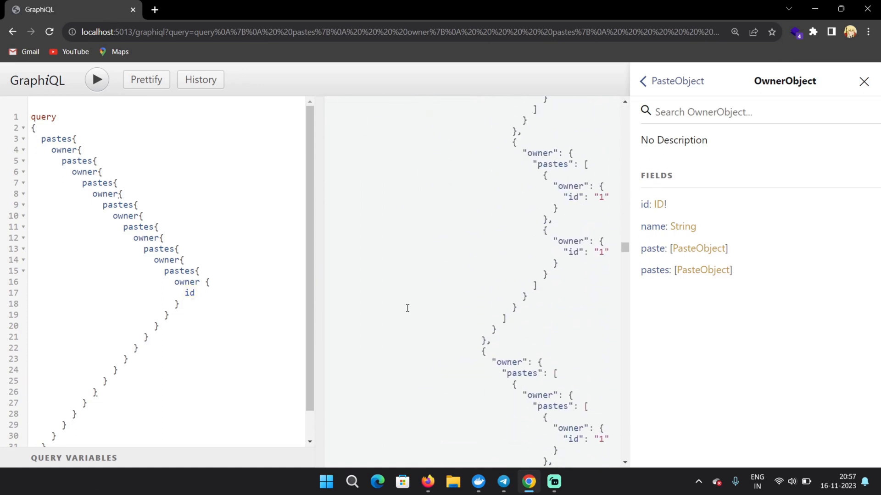
{"action": "scroll", "scroll_direction": "down", "scroll_amount": 3}
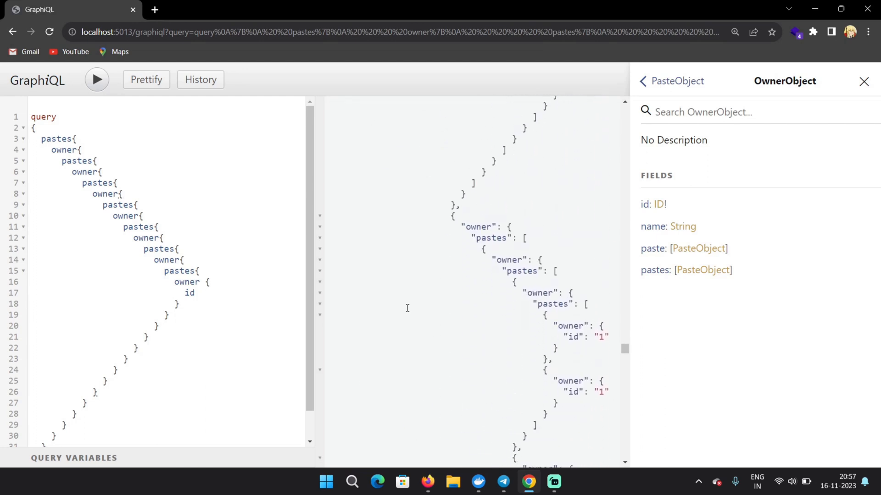
{"action": "scroll", "scroll_direction": "down", "scroll_amount": 3}
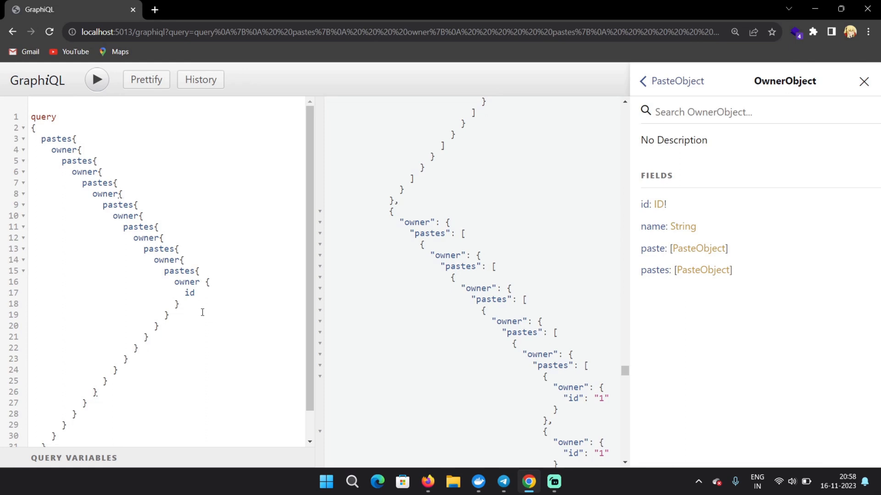
{"action": "left_click", "coordinate": [478, 482]}
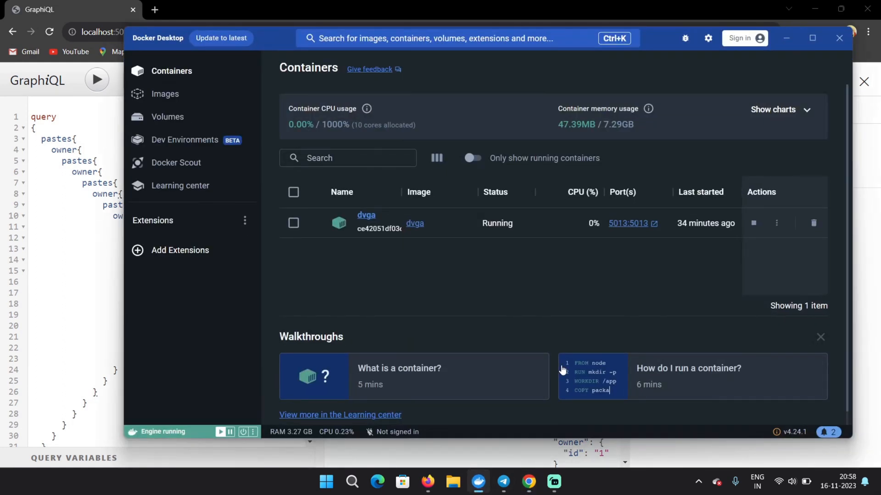